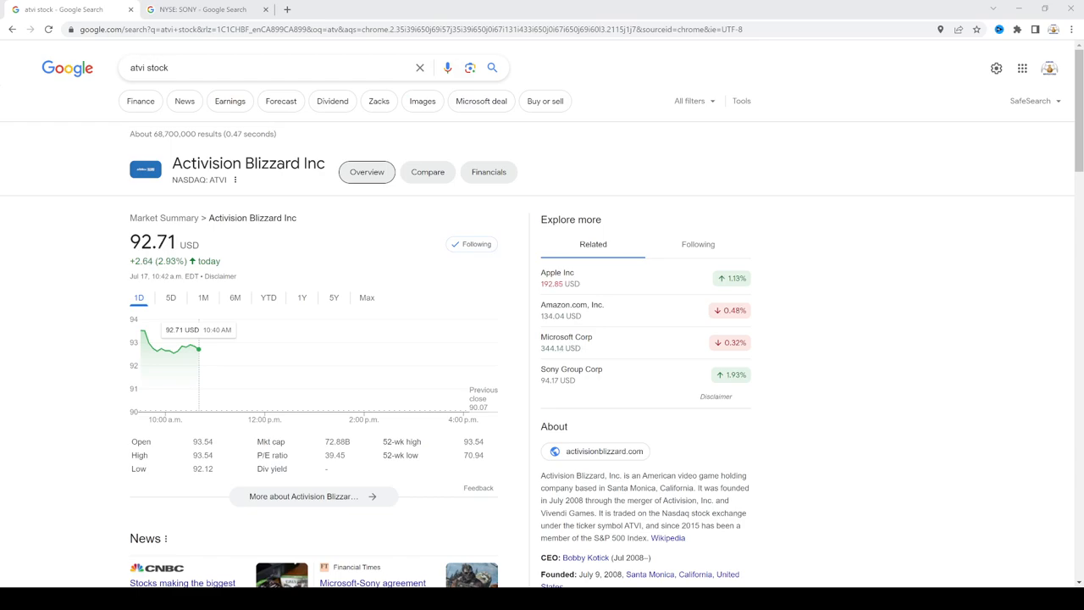
{"action": "mouse_move", "coordinate": [907, 213]}
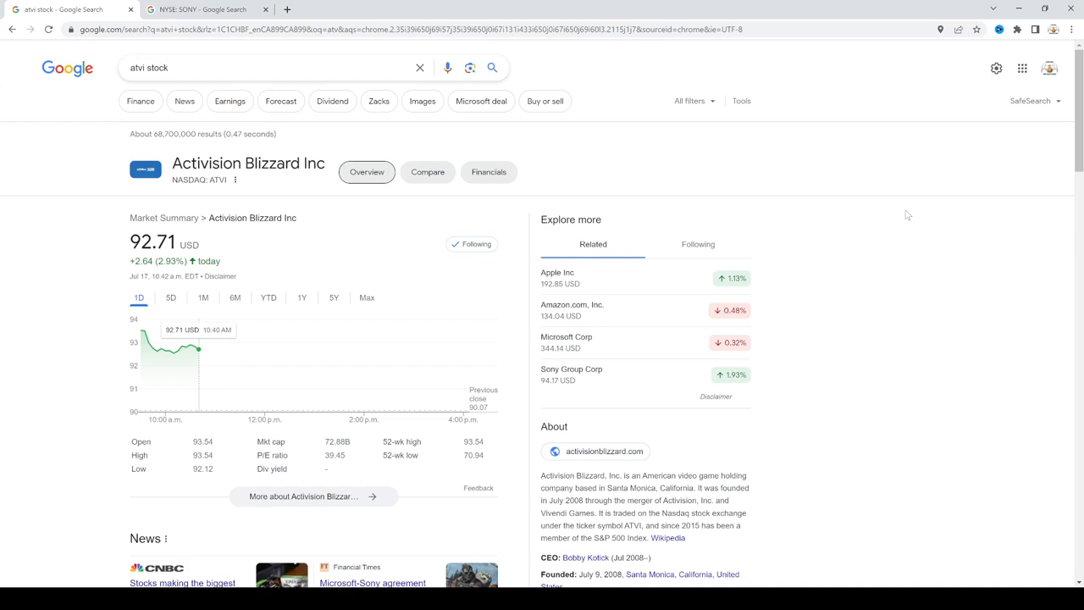
{"action": "mouse_move", "coordinate": [606, 315]}
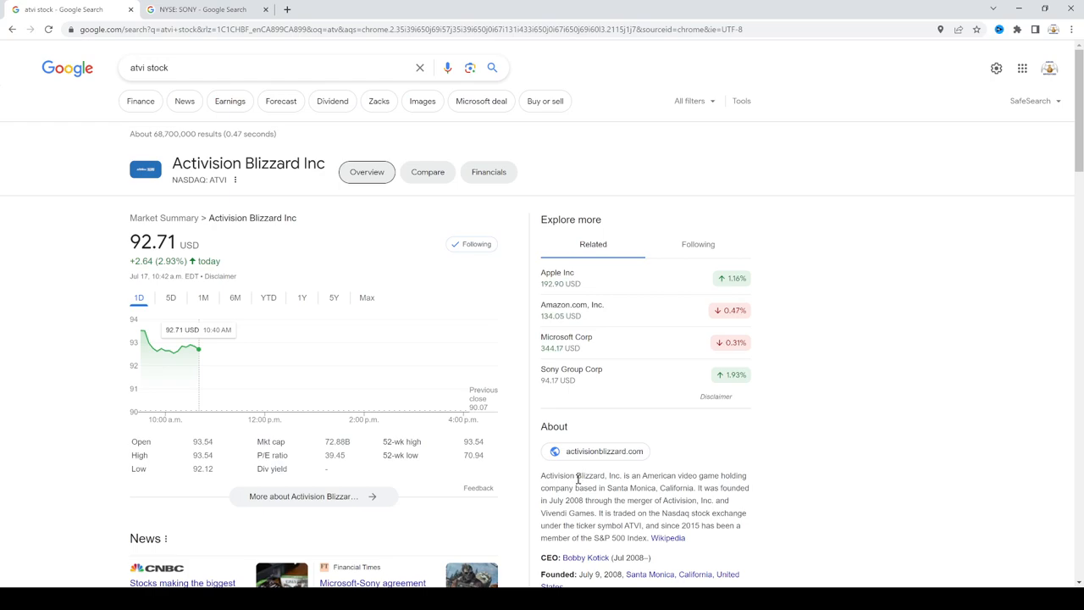
{"action": "mouse_move", "coordinate": [572, 492]}
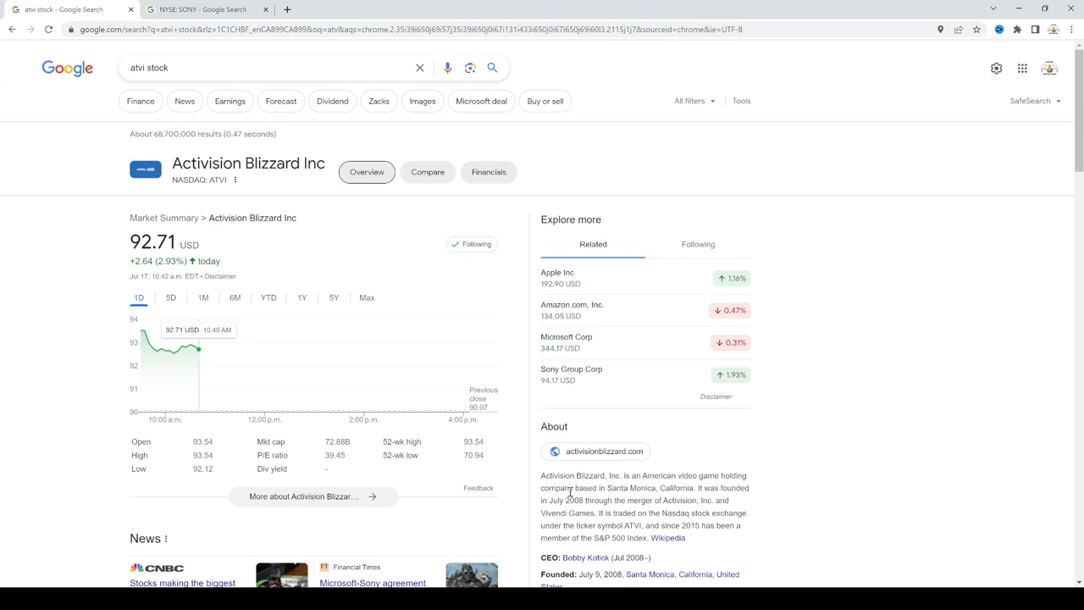
{"action": "mouse_move", "coordinate": [546, 498]}
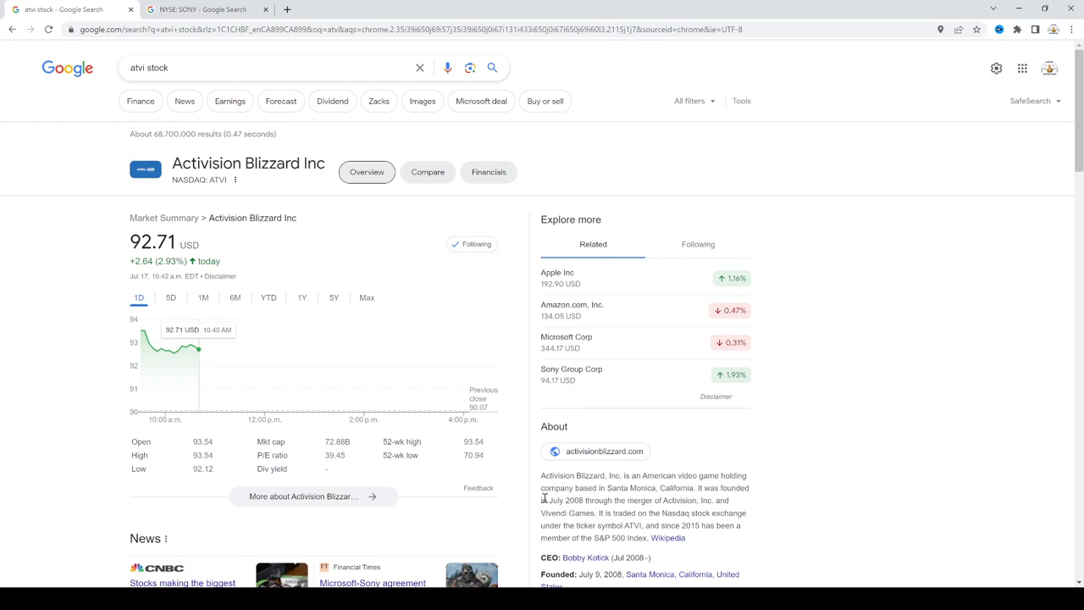
{"action": "mouse_move", "coordinate": [802, 557]}
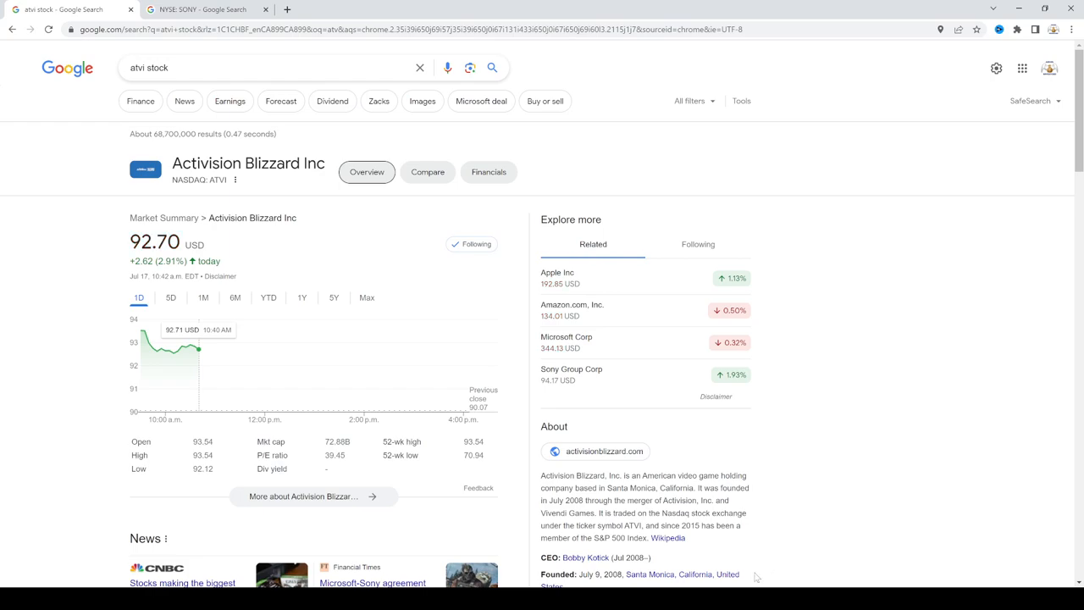
{"action": "mouse_move", "coordinate": [720, 540]}
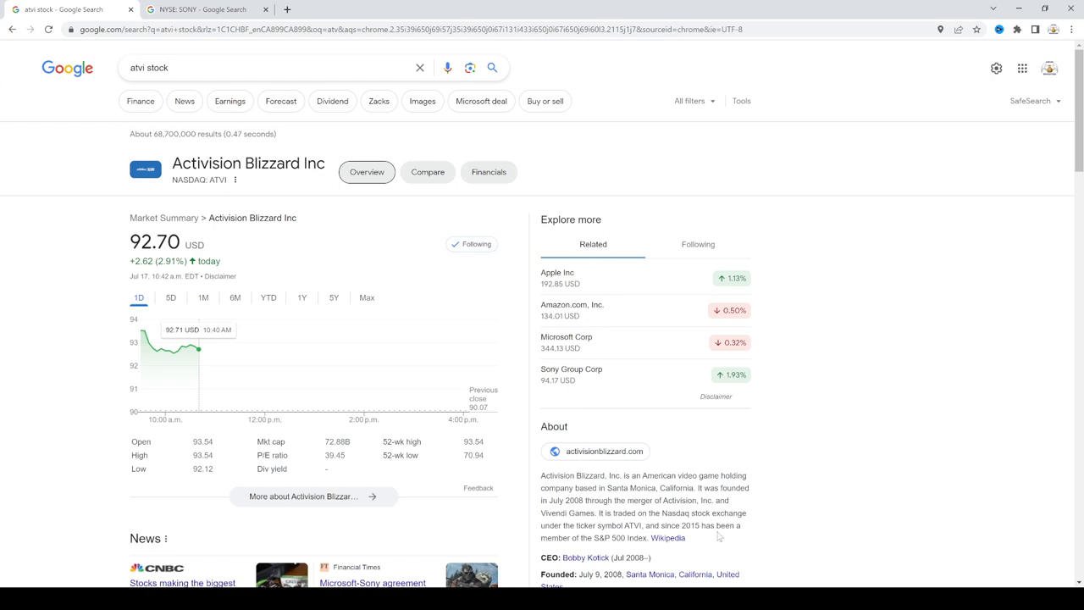
{"action": "mouse_move", "coordinate": [691, 572]}
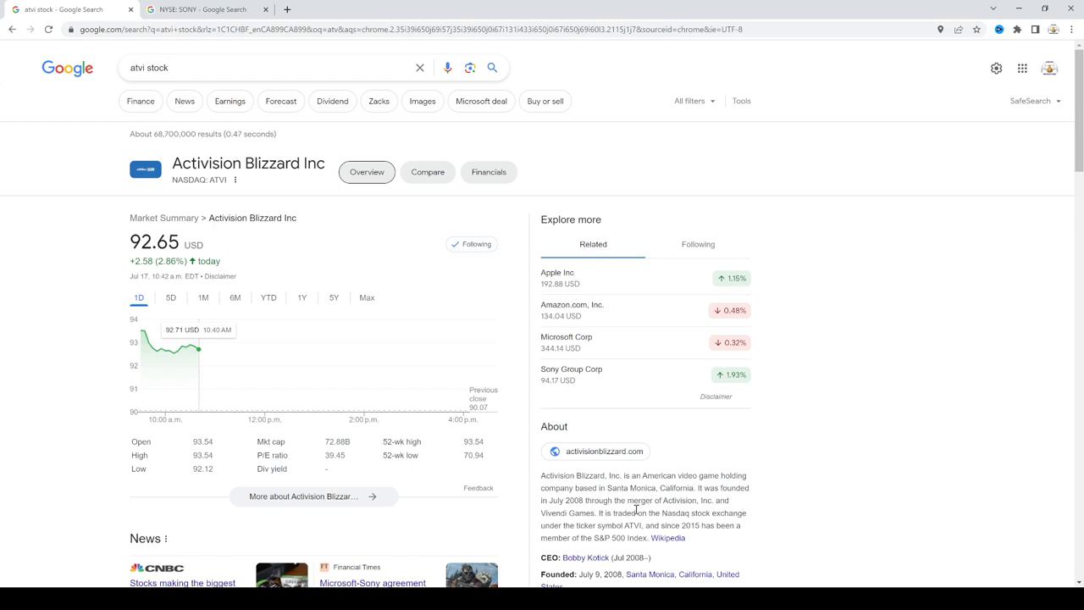
{"action": "mouse_move", "coordinate": [637, 512]}
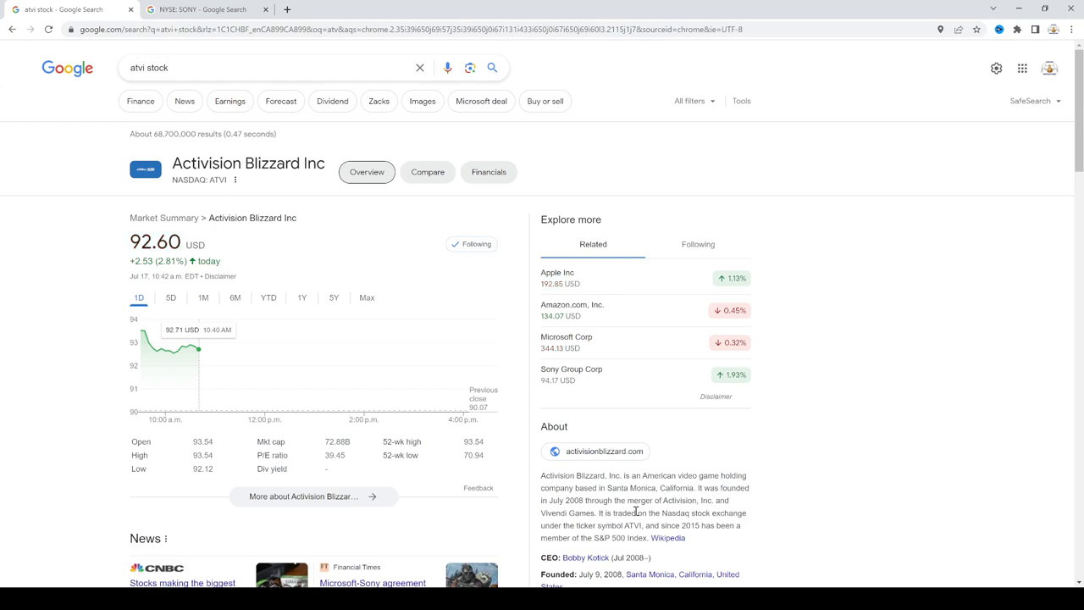
{"action": "mouse_move", "coordinate": [879, 444]}
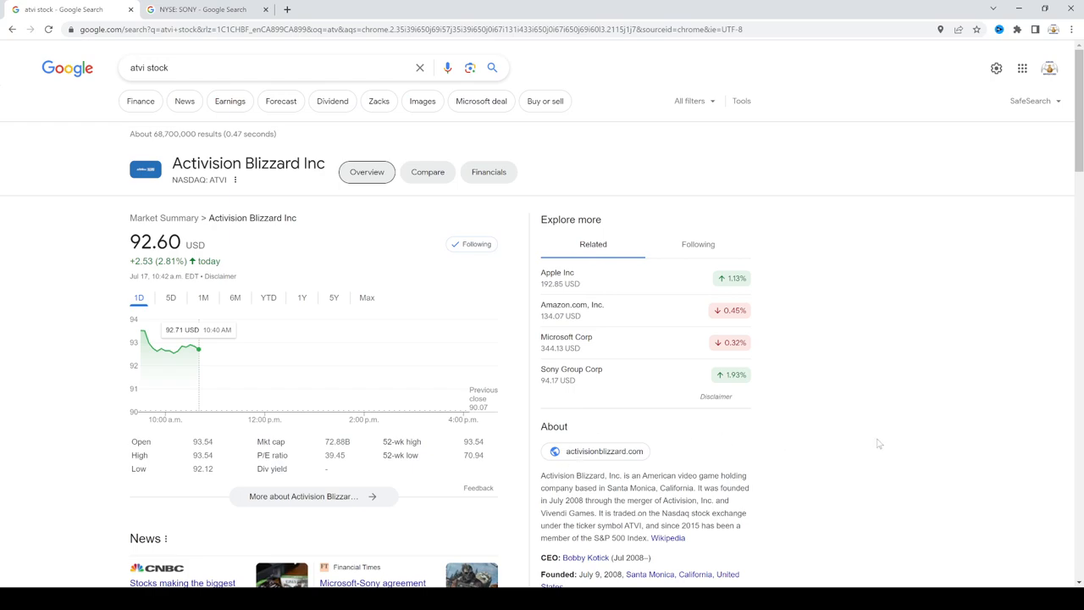
{"action": "mouse_move", "coordinate": [992, 454]}
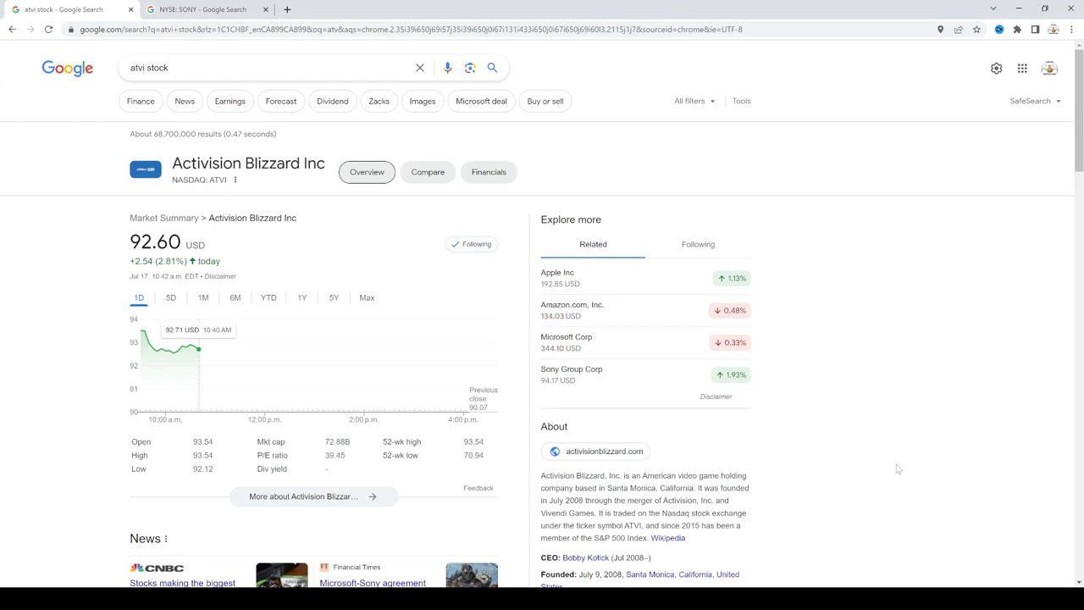
{"action": "mouse_move", "coordinate": [897, 472]}
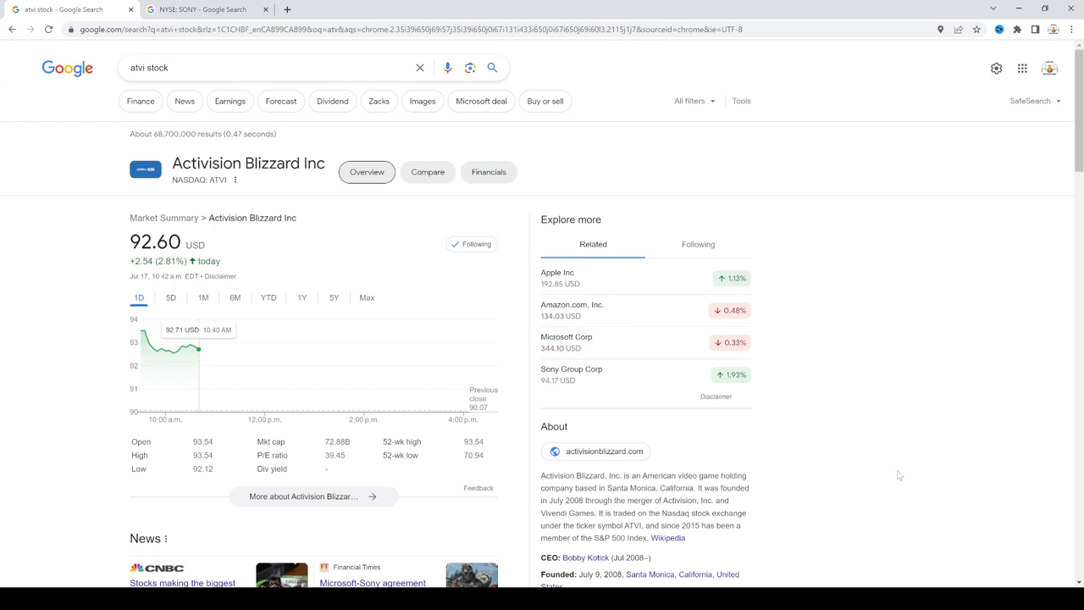
{"action": "mouse_move", "coordinate": [895, 495]}
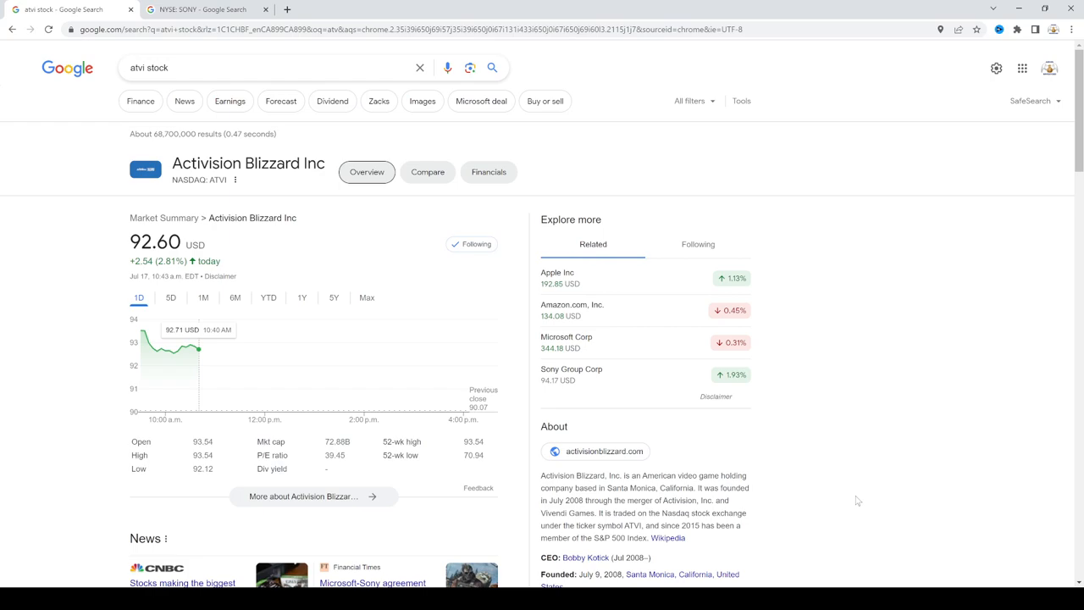
{"action": "mouse_move", "coordinate": [867, 498]}
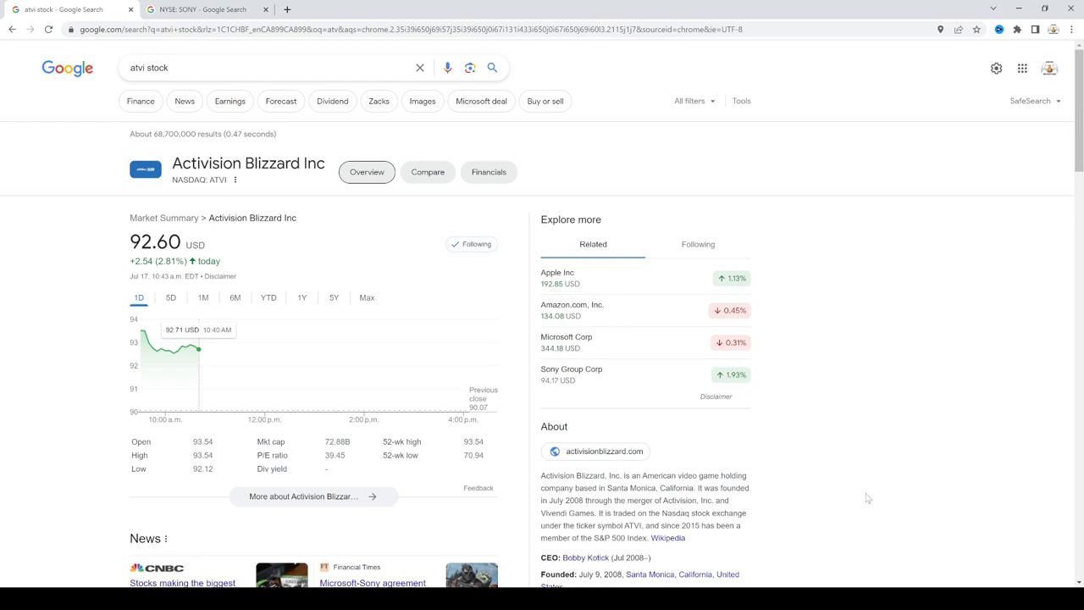
{"action": "mouse_move", "coordinate": [863, 501]}
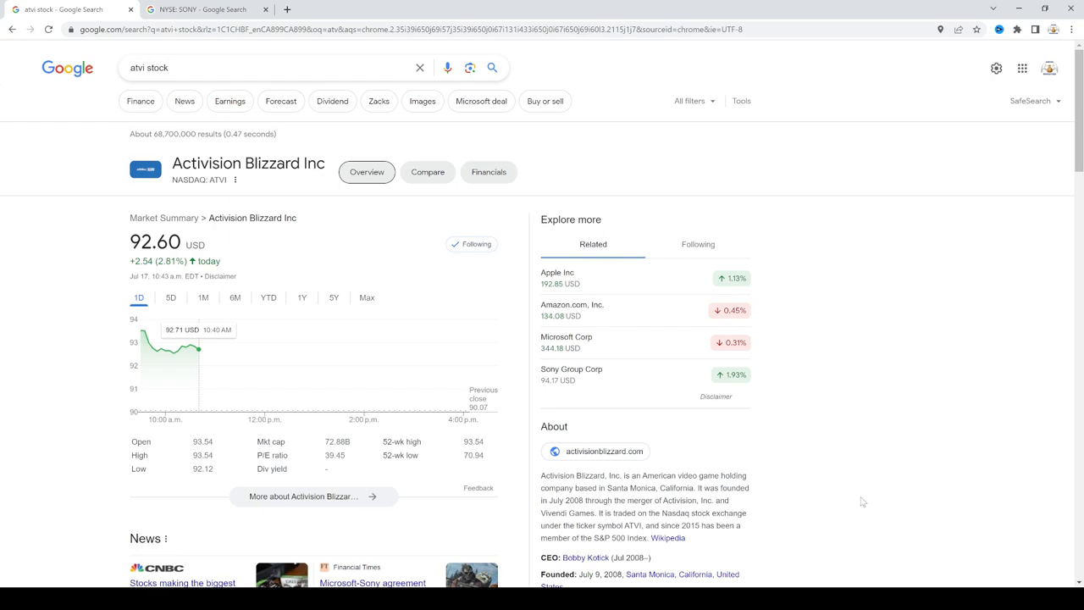
{"action": "mouse_move", "coordinate": [618, 471]}
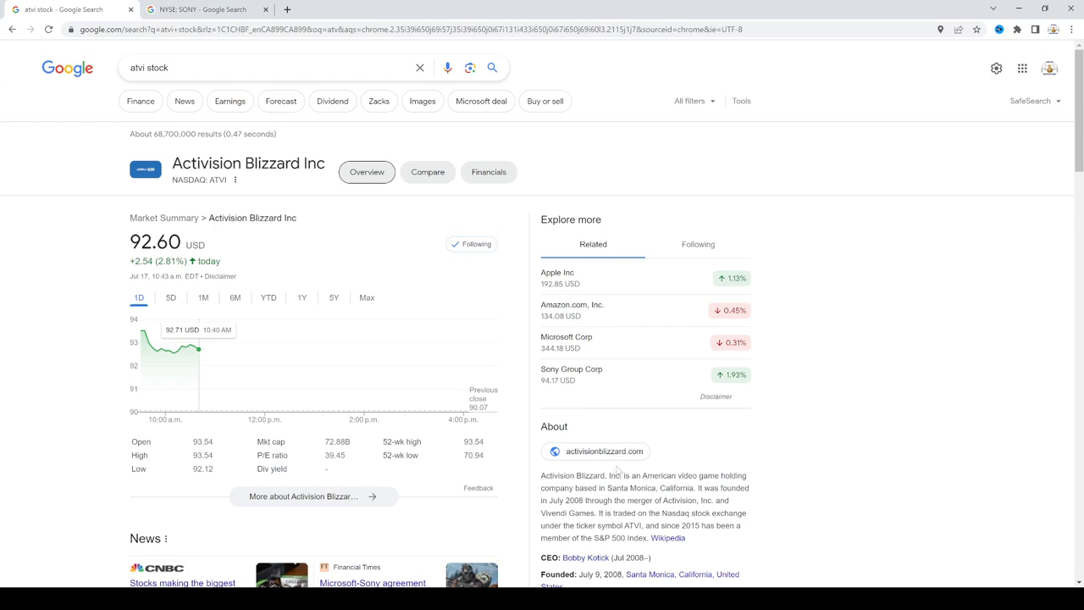
{"action": "mouse_move", "coordinate": [618, 476]}
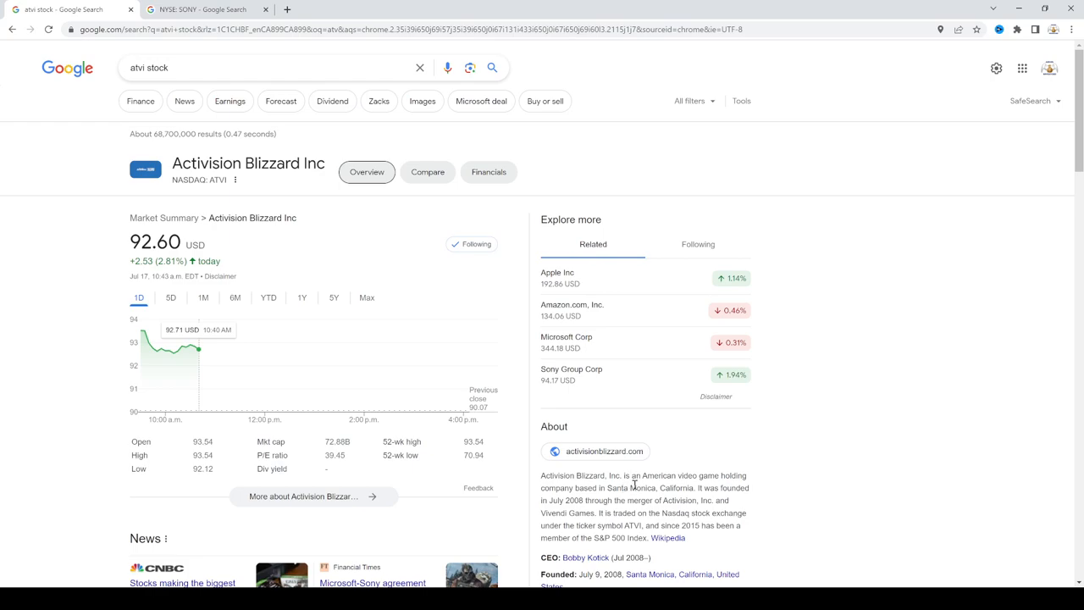
{"action": "mouse_move", "coordinate": [637, 489]}
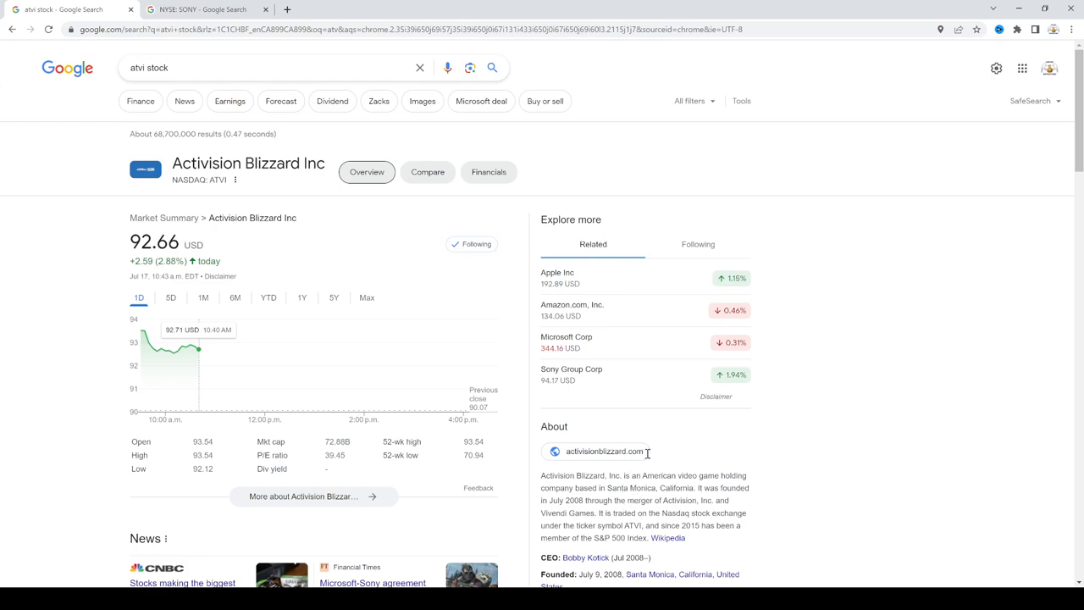
{"action": "mouse_move", "coordinate": [500, 434]}
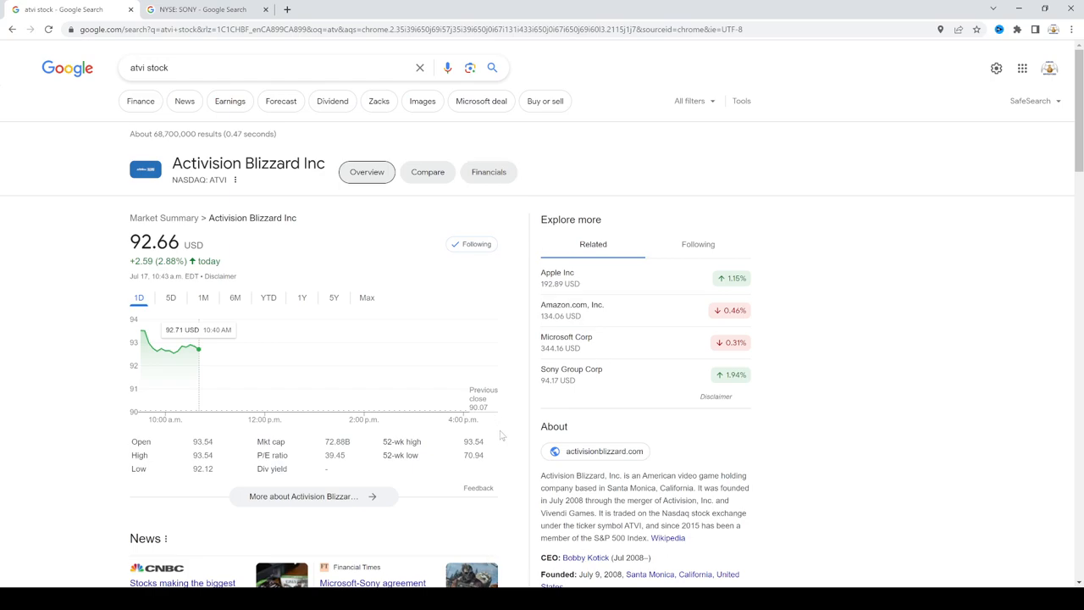
{"action": "mouse_move", "coordinate": [505, 450]}
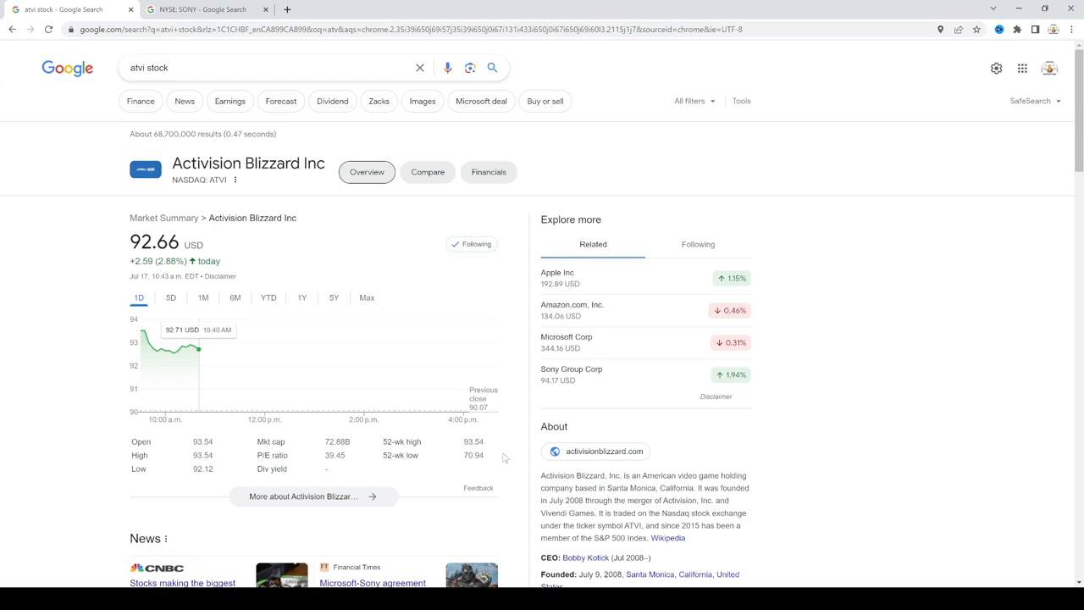
{"action": "mouse_move", "coordinate": [237, 450]}
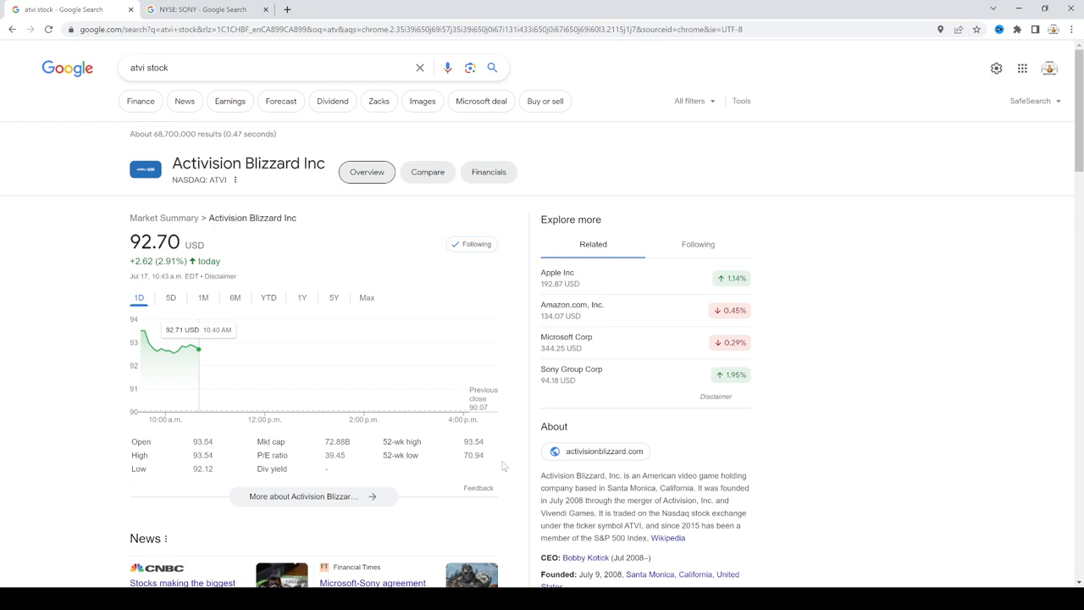
{"action": "mouse_move", "coordinate": [466, 447]}
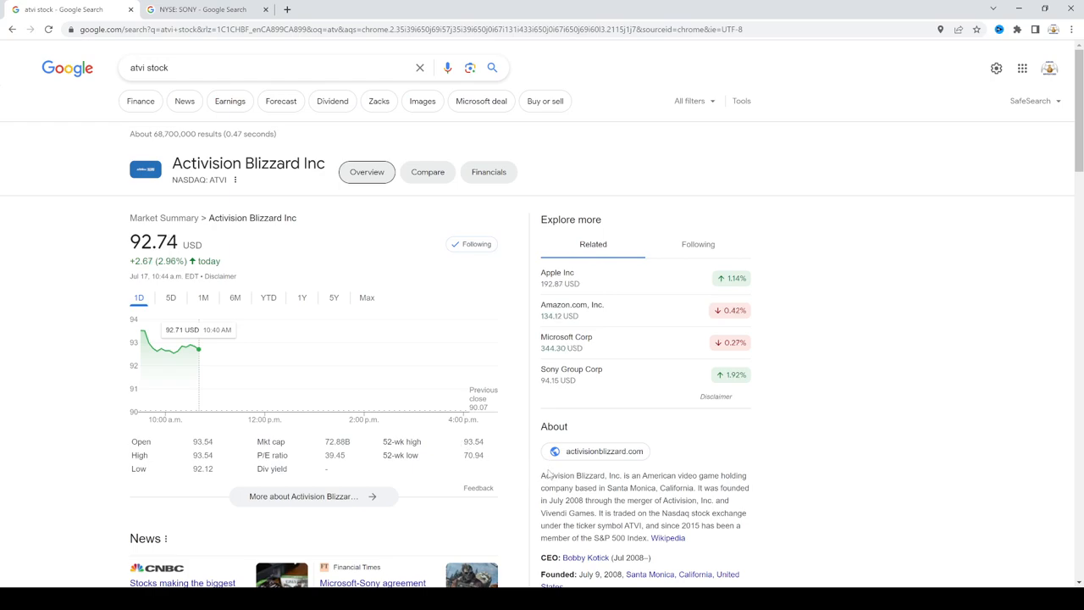
{"action": "mouse_move", "coordinate": [548, 474]}
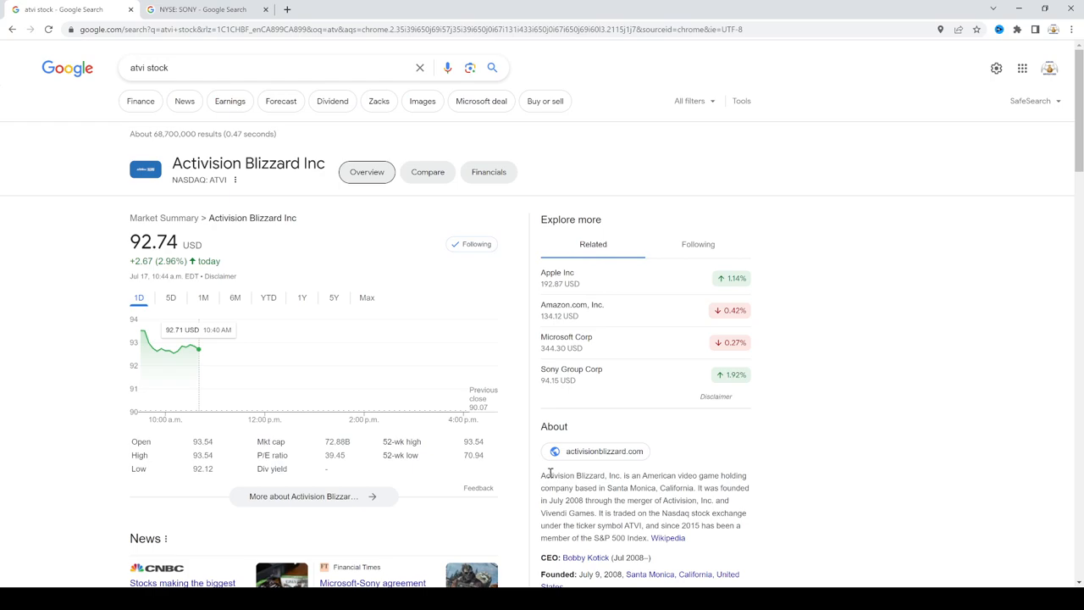
{"action": "mouse_move", "coordinate": [548, 474]}
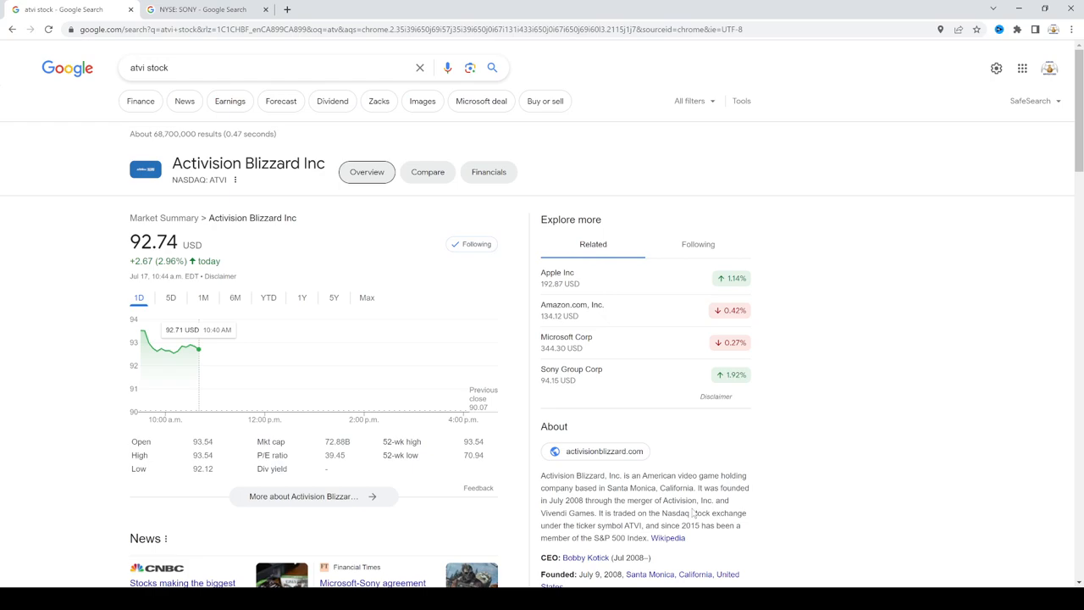
{"action": "mouse_move", "coordinate": [693, 540]}
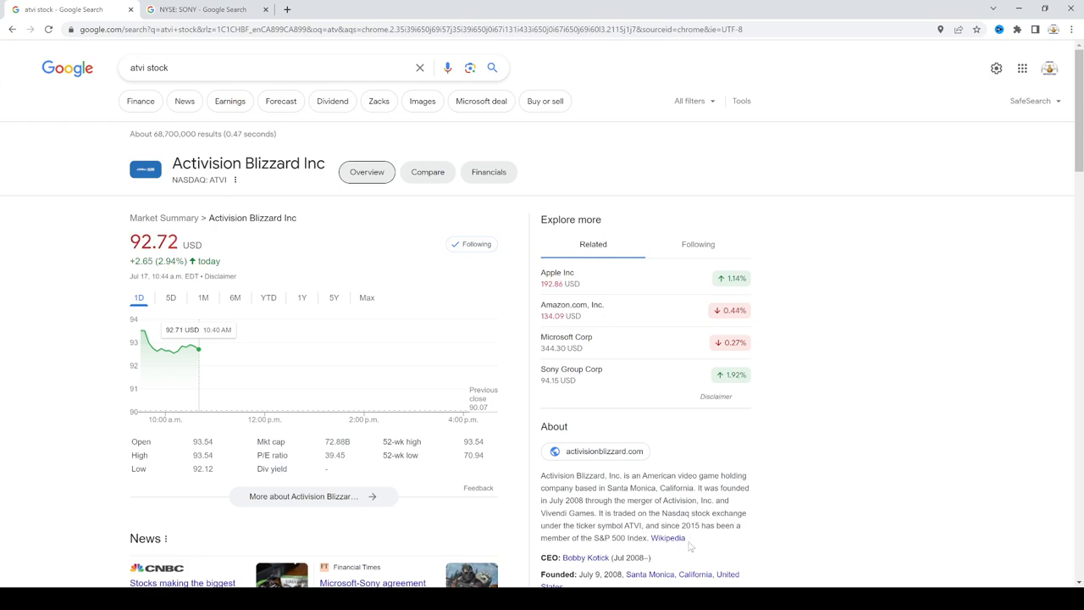
{"action": "mouse_move", "coordinate": [667, 538]}
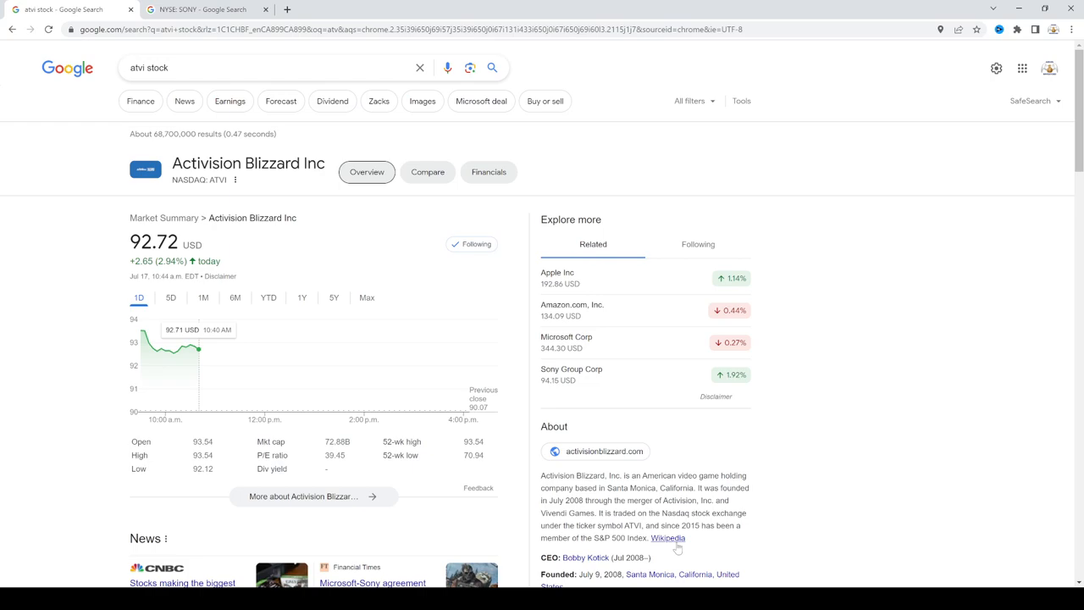
{"action": "mouse_move", "coordinate": [675, 545]}
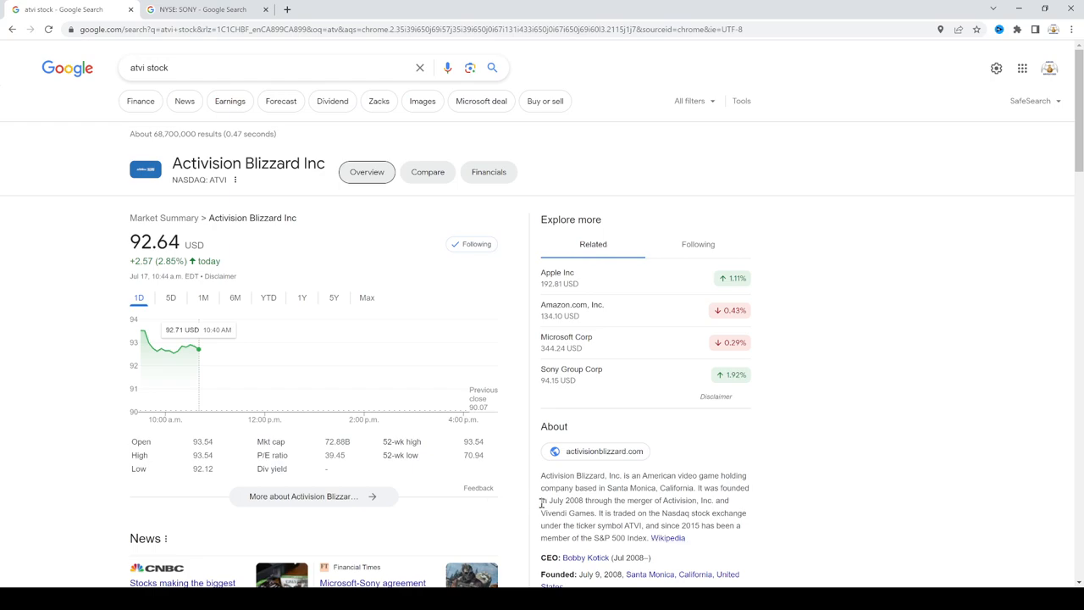
{"action": "mouse_move", "coordinate": [540, 502]}
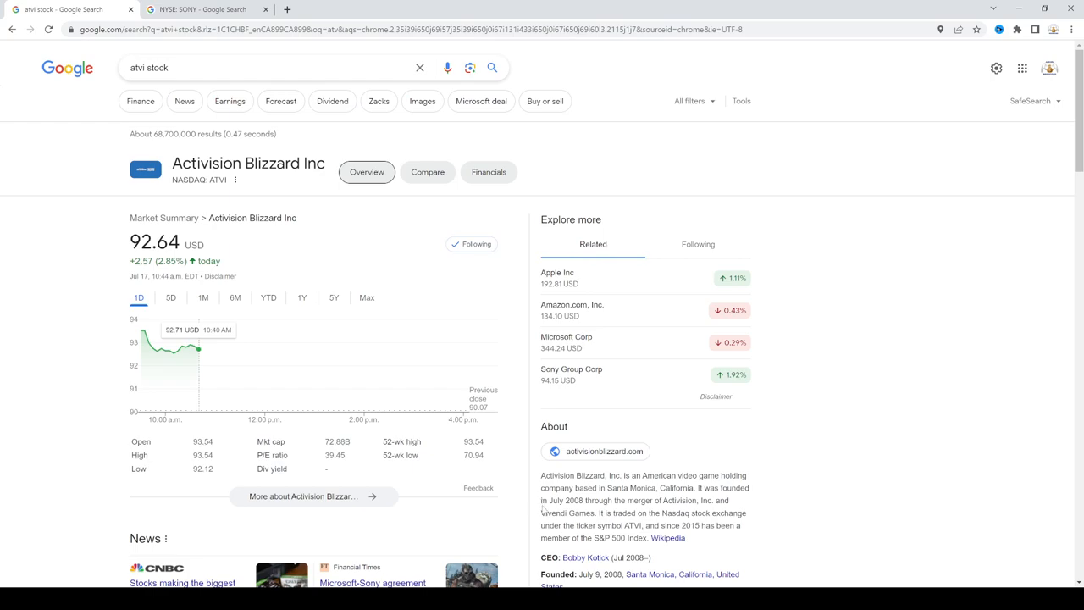
{"action": "mouse_move", "coordinate": [549, 542]}
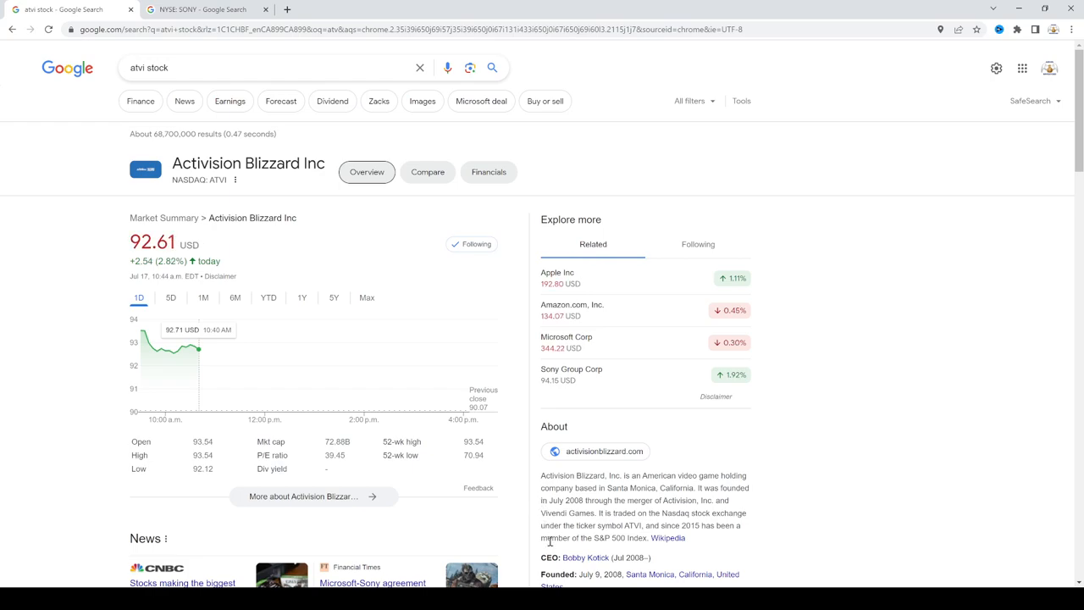
{"action": "mouse_move", "coordinate": [520, 570]}
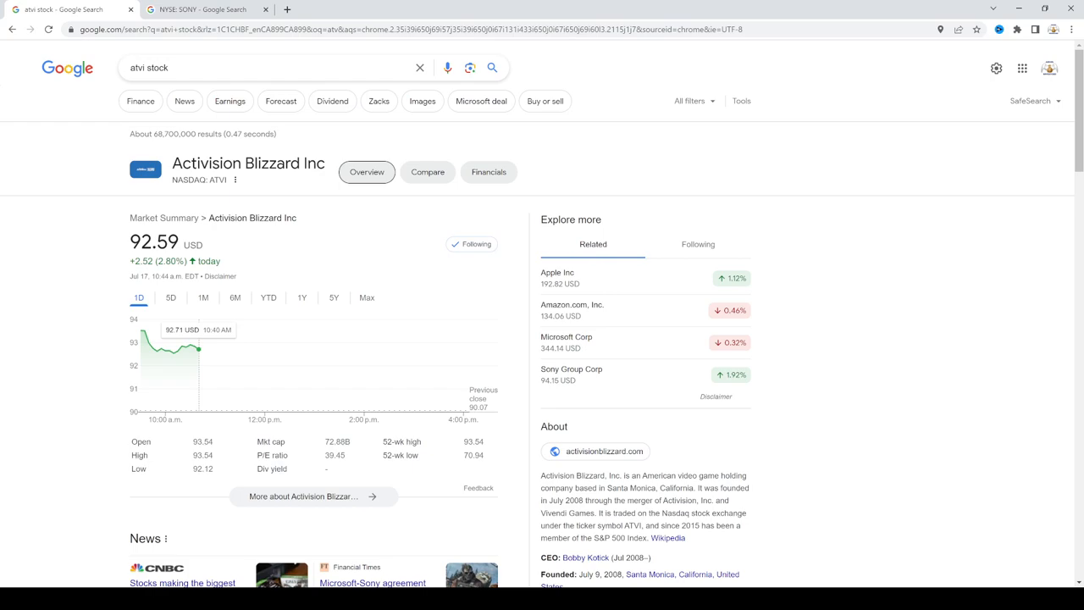
{"action": "mouse_move", "coordinate": [47, 183]}
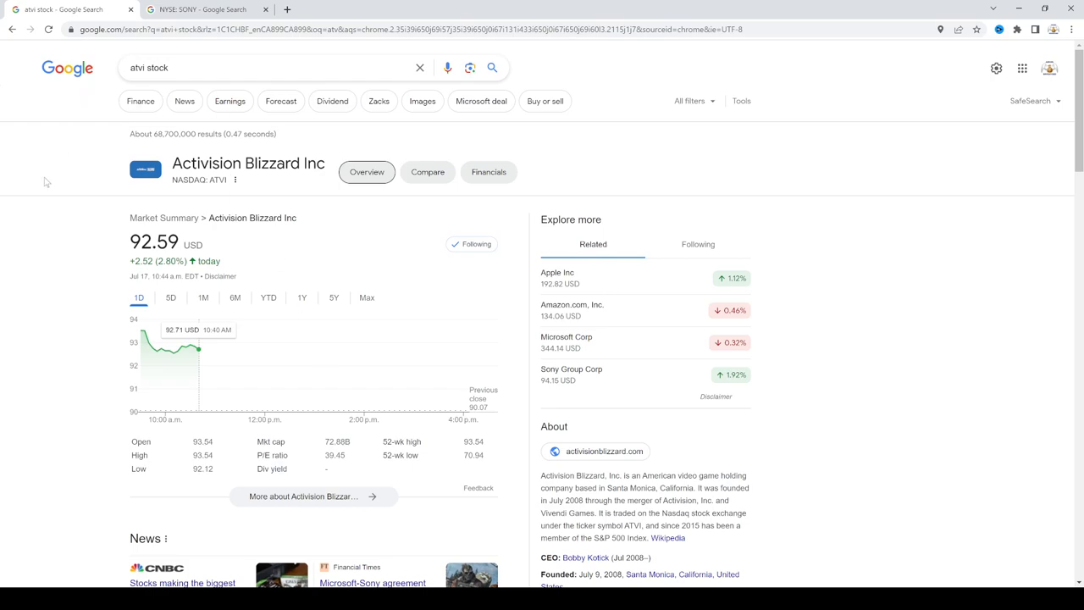
{"action": "mouse_move", "coordinate": [44, 187]}
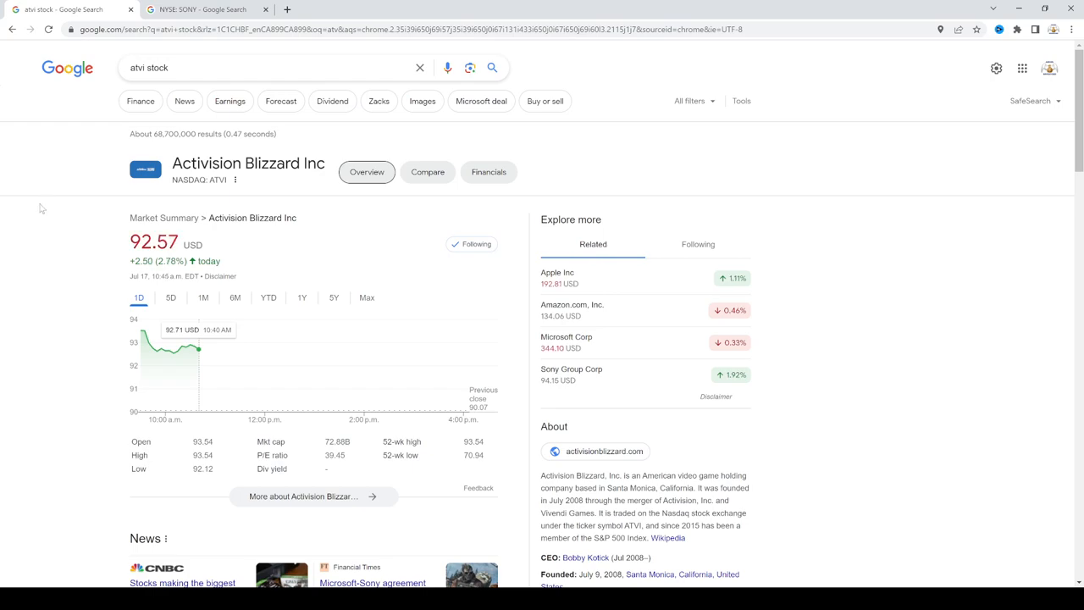
{"action": "mouse_move", "coordinate": [37, 230]}
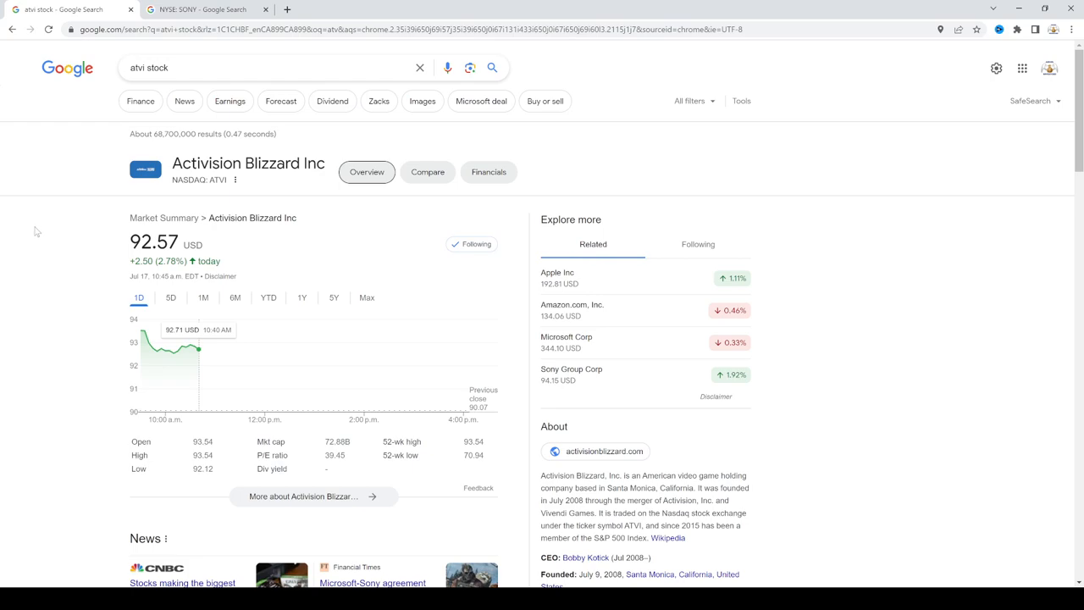
{"action": "mouse_move", "coordinate": [41, 298]}
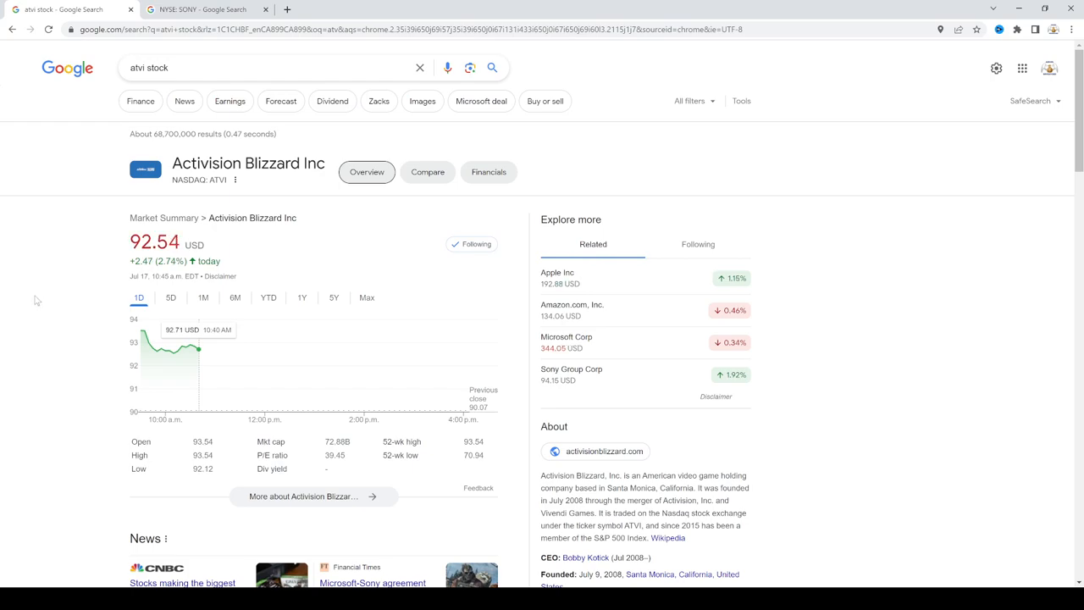
{"action": "mouse_move", "coordinate": [7, 308]}
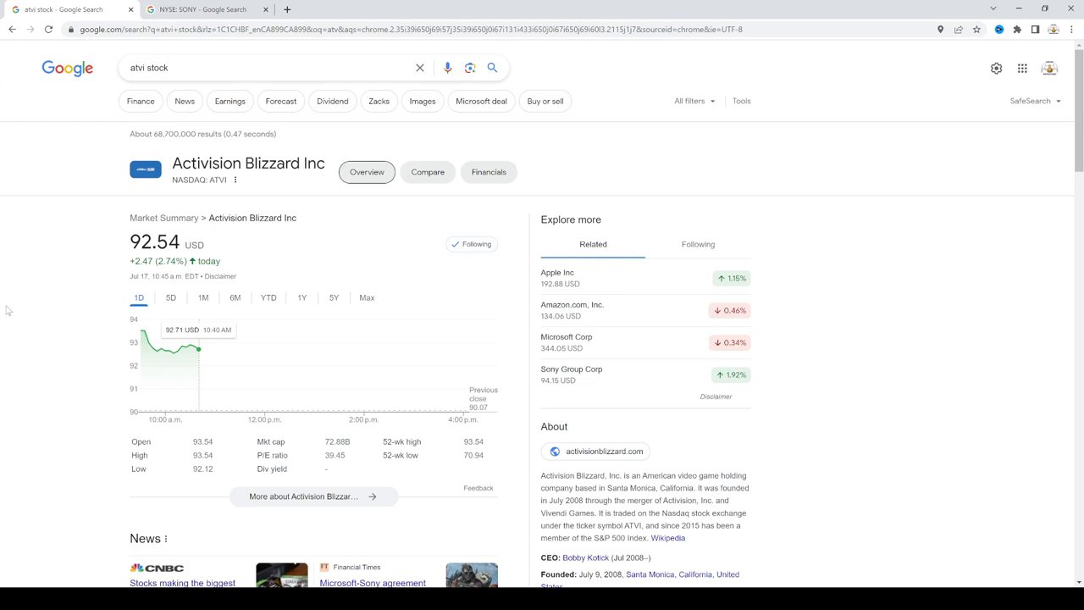
{"action": "mouse_move", "coordinate": [13, 316]}
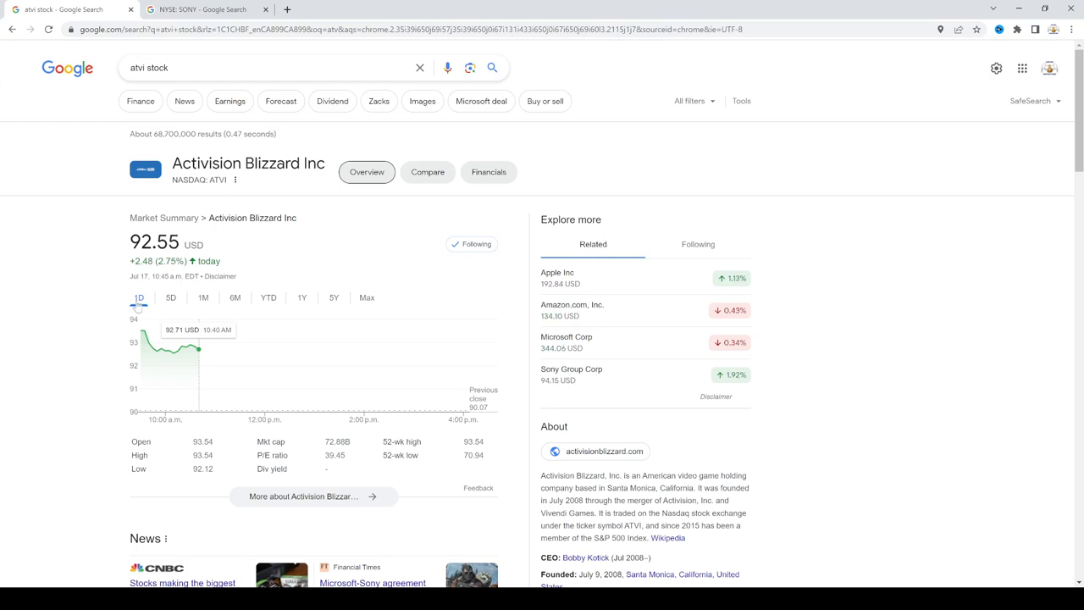
{"action": "mouse_move", "coordinate": [863, 291]}
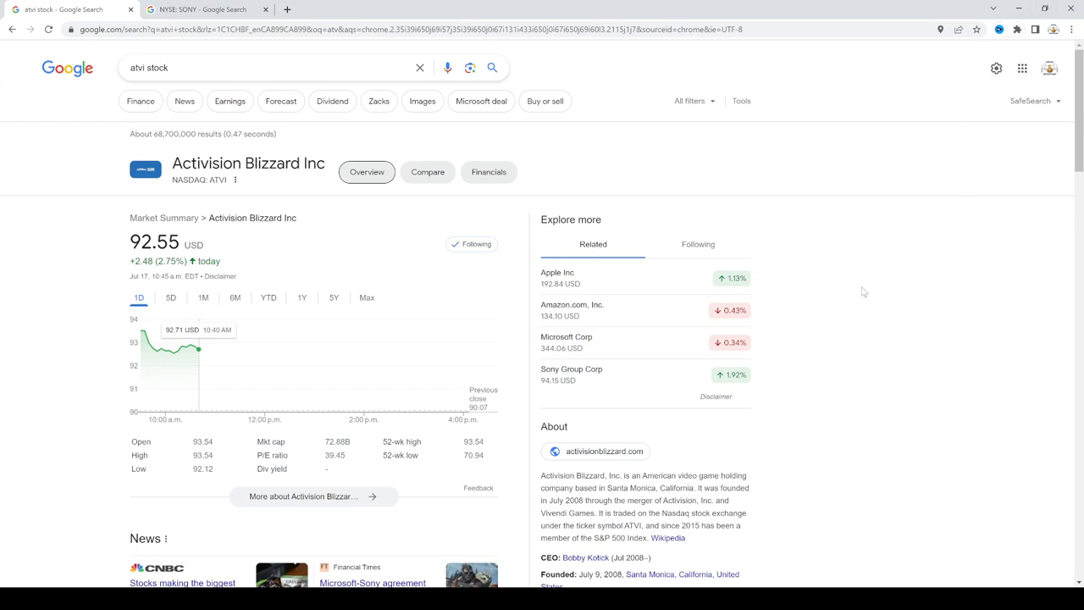
{"action": "mouse_move", "coordinate": [188, 346]}
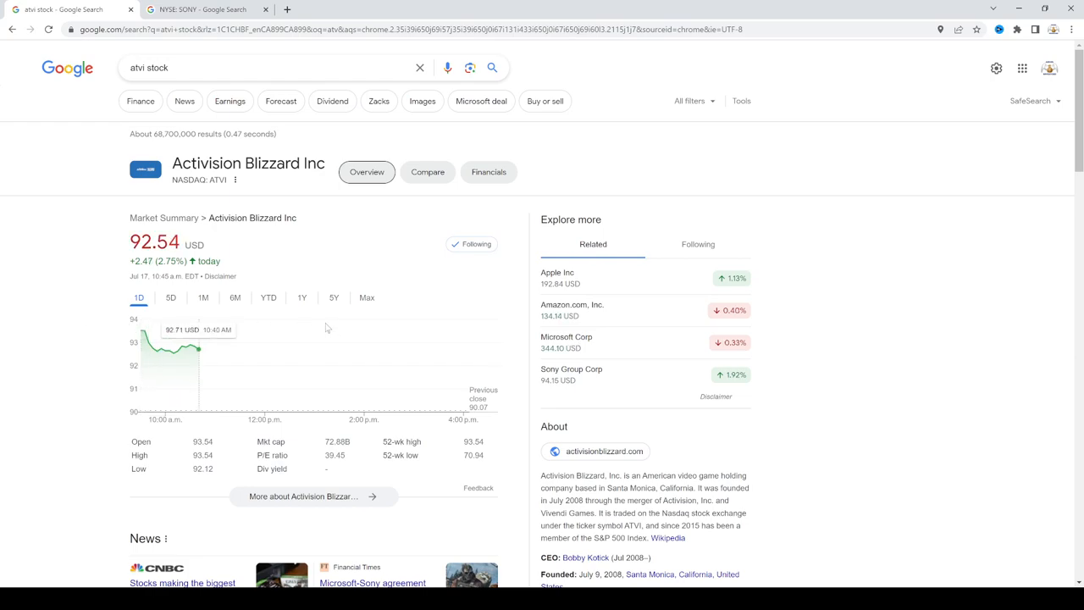
{"action": "mouse_move", "coordinate": [142, 330]}
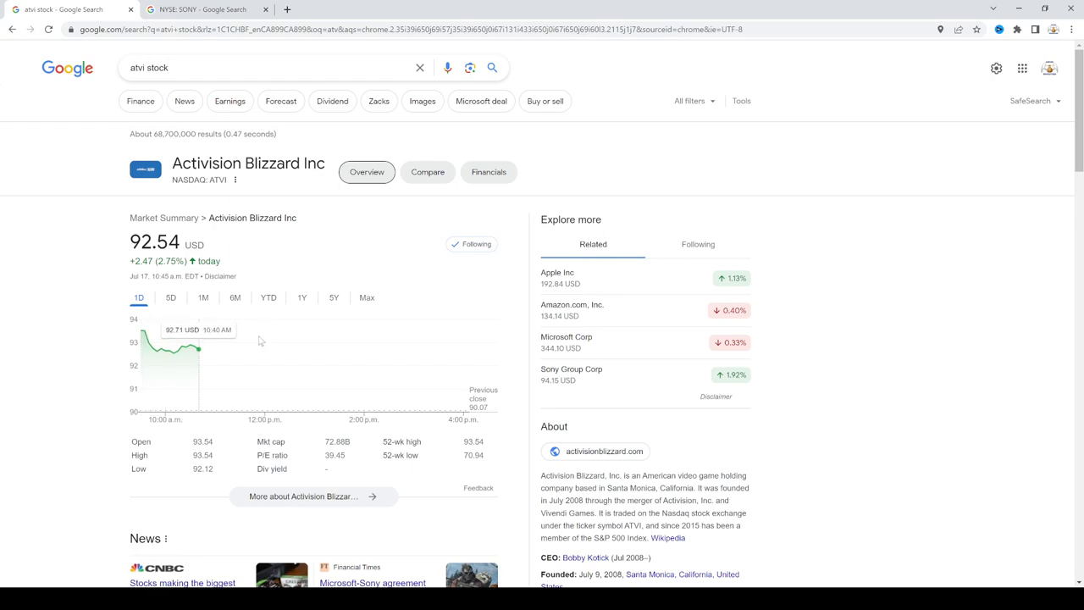
{"action": "mouse_move", "coordinate": [485, 567]}
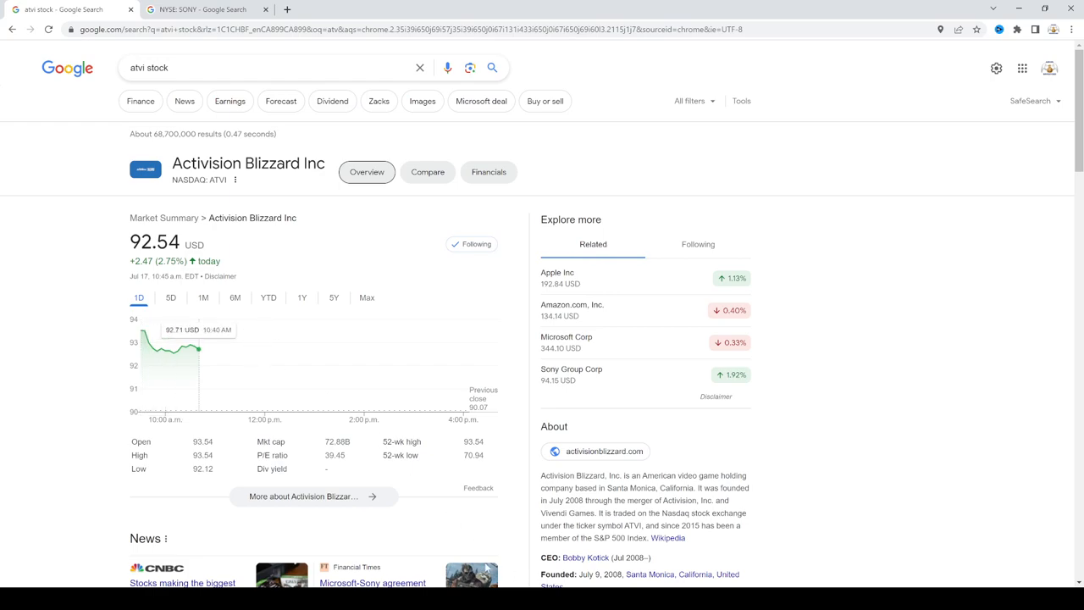
{"action": "mouse_move", "coordinate": [408, 548]}
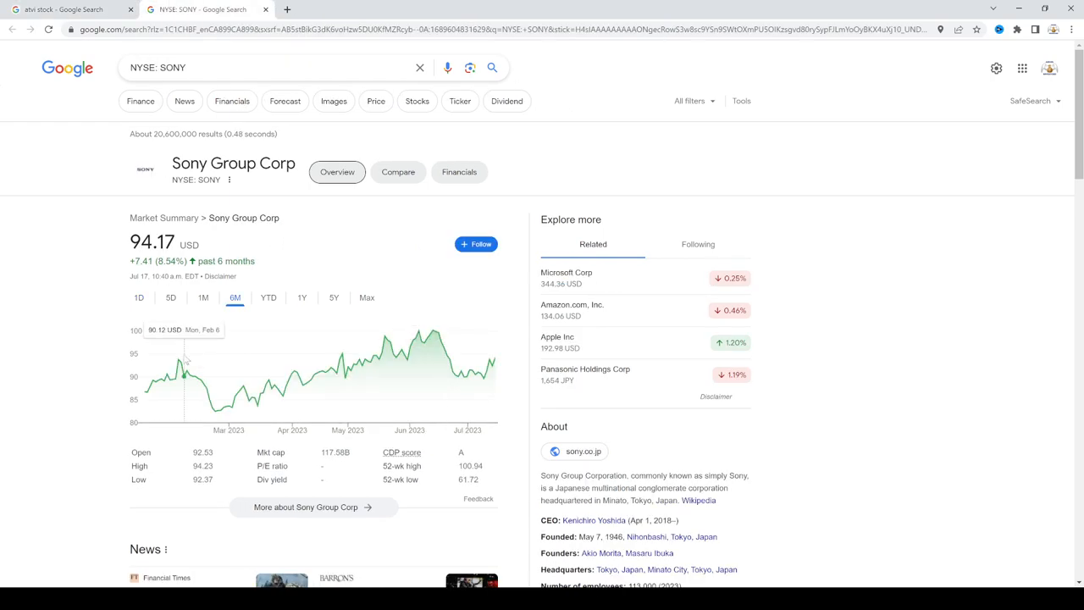
{"action": "mouse_move", "coordinate": [494, 356]}
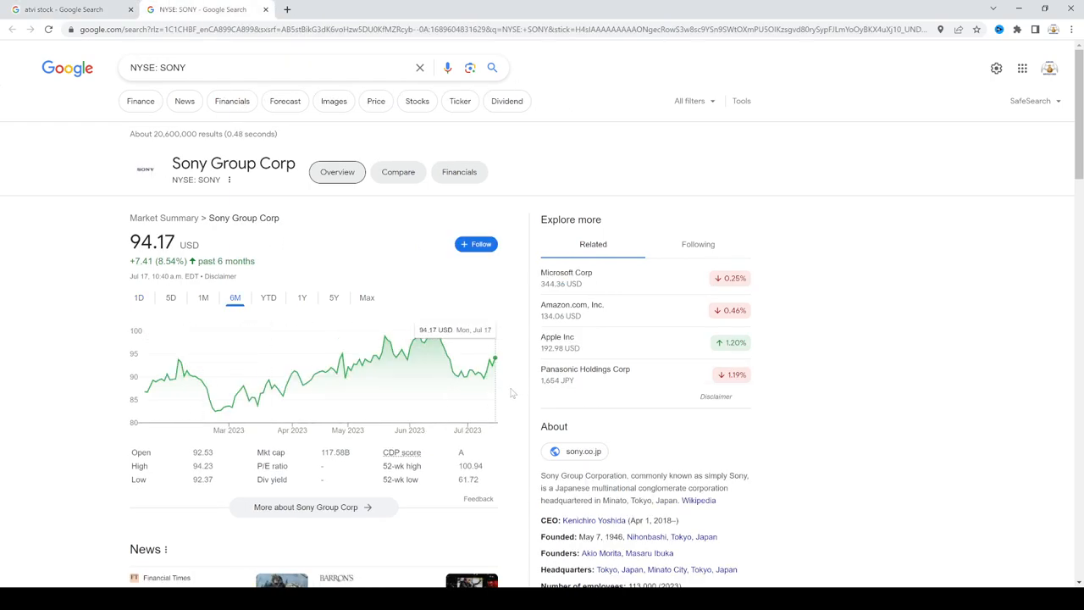
{"action": "mouse_move", "coordinate": [457, 376]}
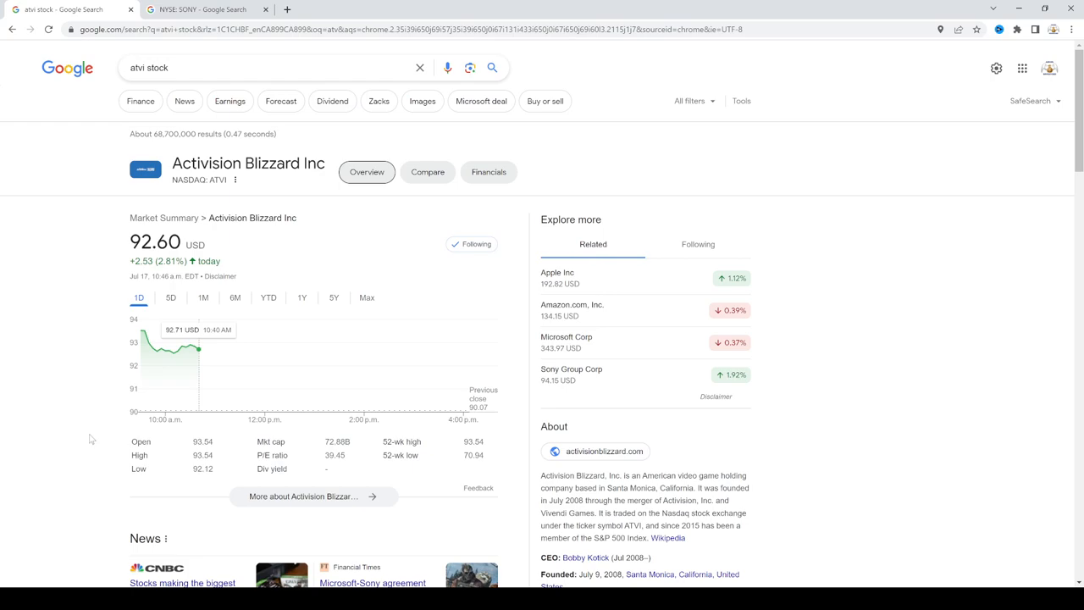
{"action": "mouse_move", "coordinate": [101, 451]}
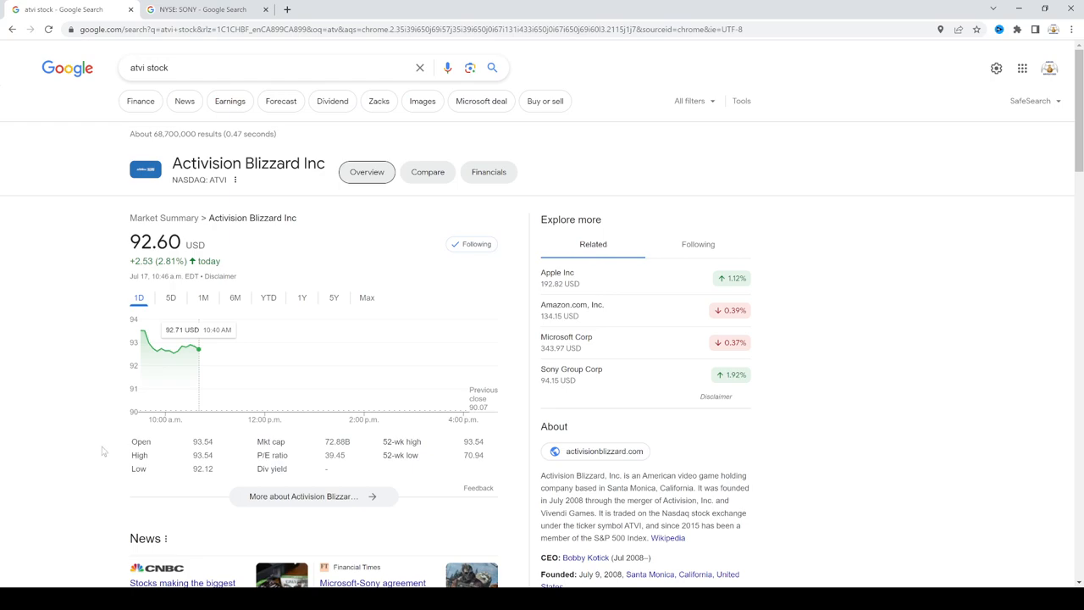
{"action": "mouse_move", "coordinate": [115, 464]}
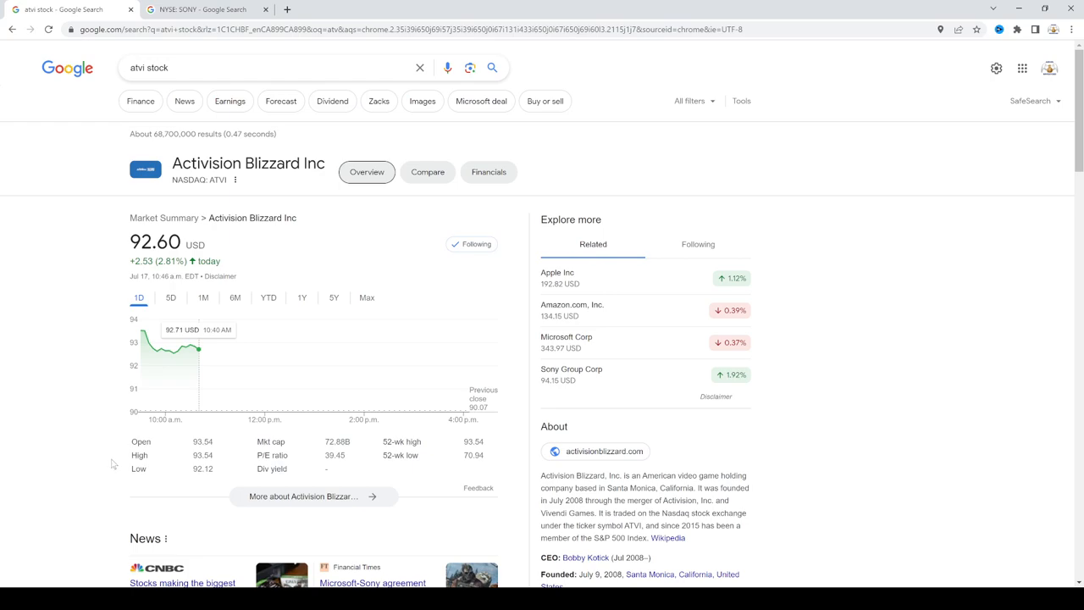